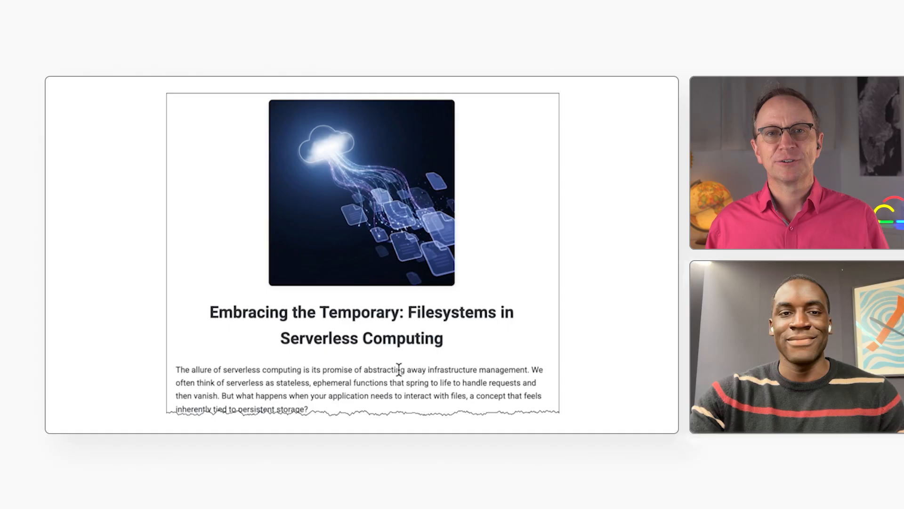
Copy the link of the 'How to use temp files in Cloud Run' playlist video
drag(176, 369, 301, 369)
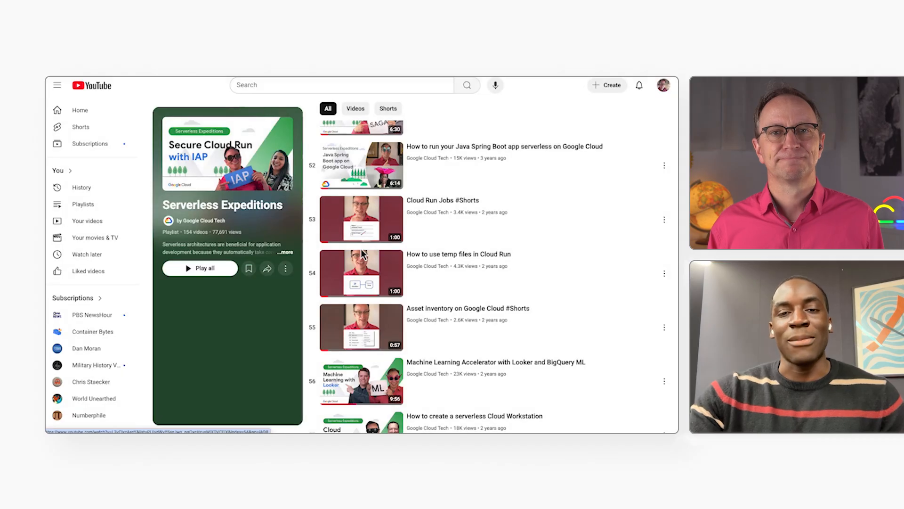
right_click(360, 272)
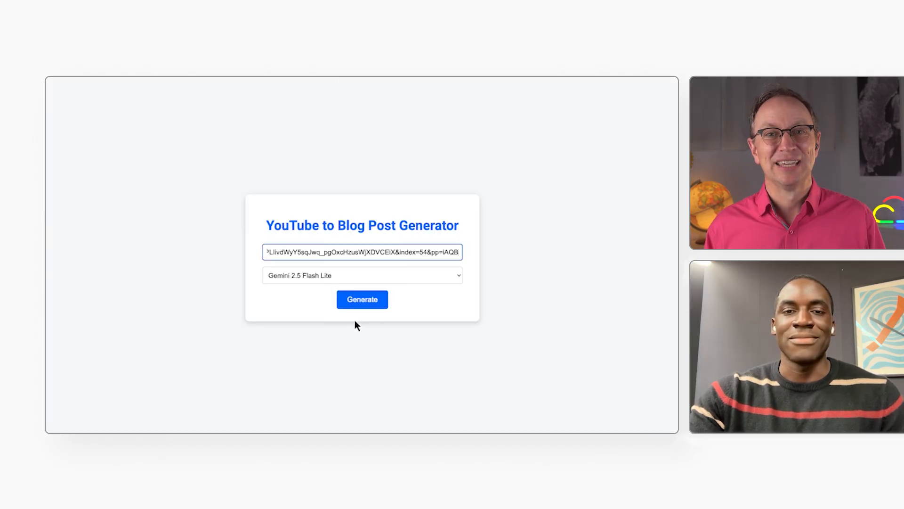
Generate a blog post from the video link with Gemini 2.5 Flash Lite and read through it
click(362, 300)
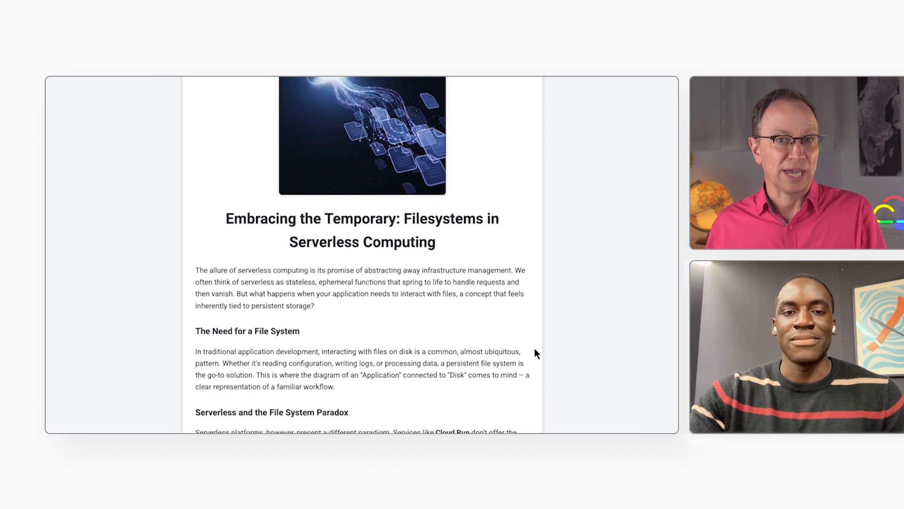
scroll(down, 3)
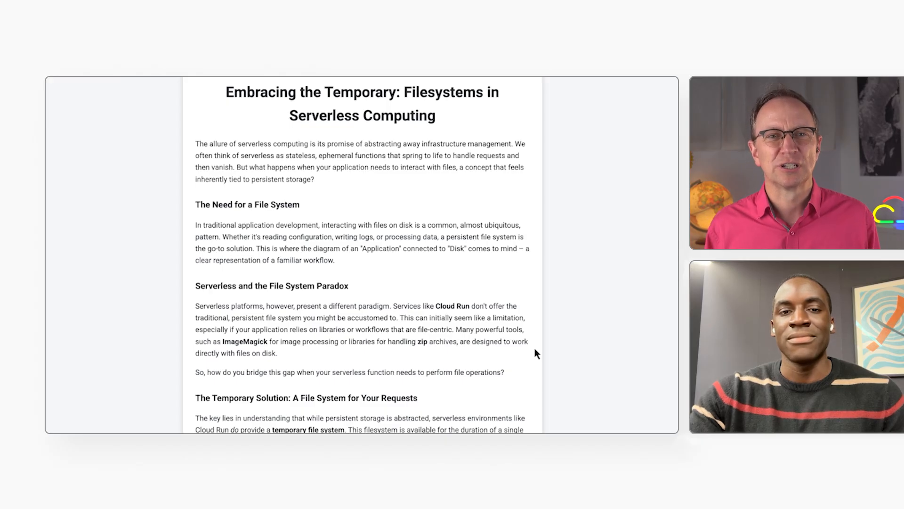
scroll(down, 3)
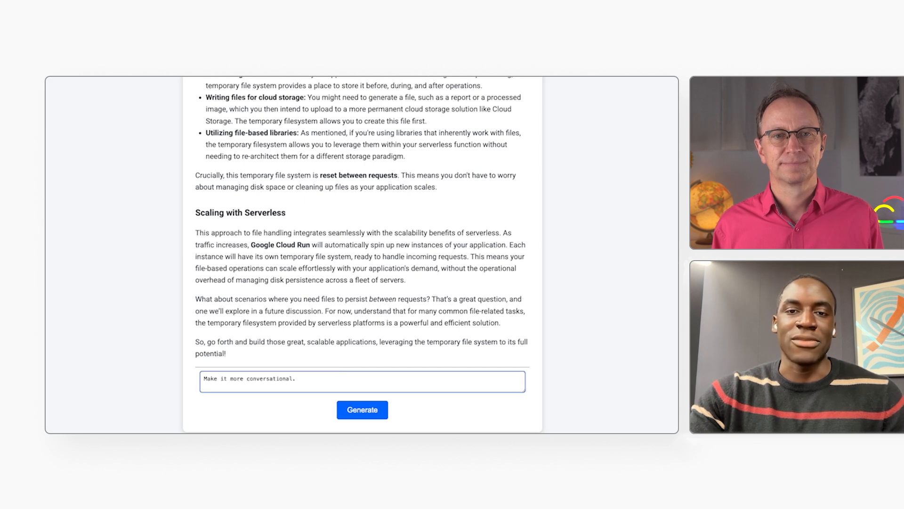
Submit the 'Make it more conversational.' feedback for a rewritten post
click(362, 409)
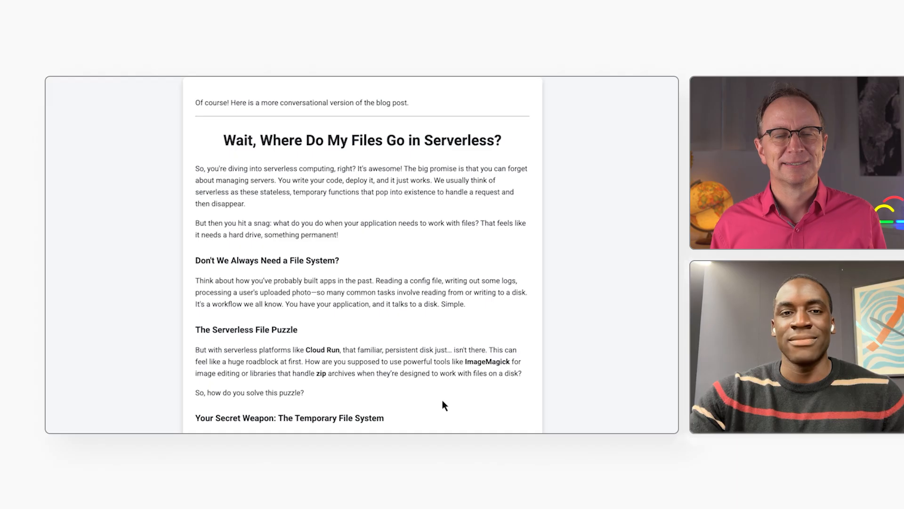
Ask 'How can it be improved?' about the conversational draft
scroll(down, 3)
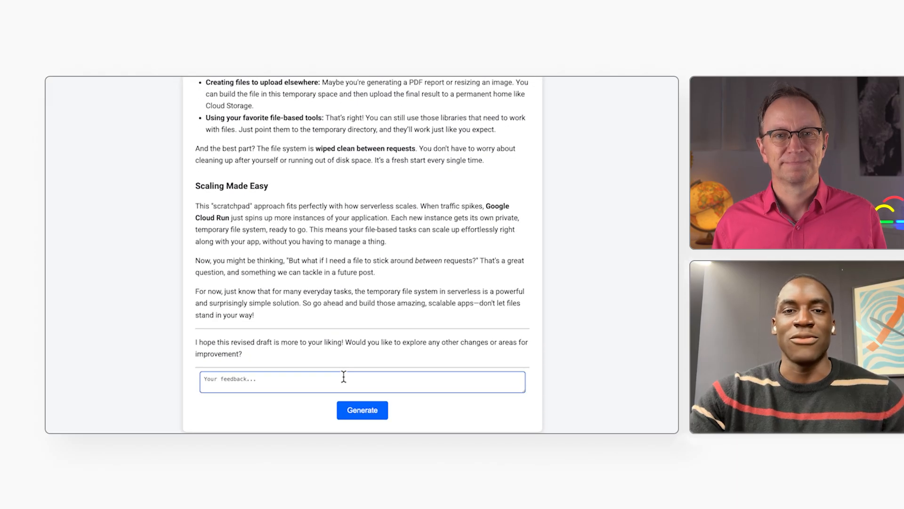
text(How can it be improved?)
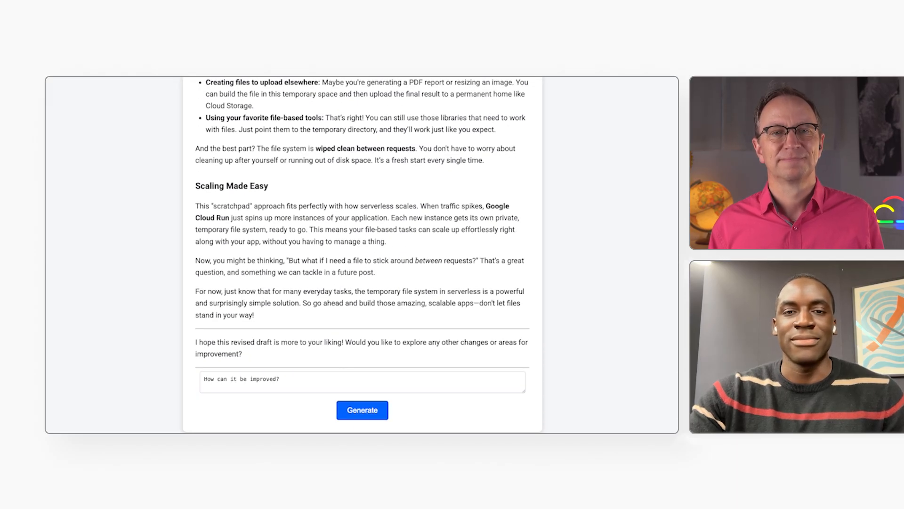
click(362, 410)
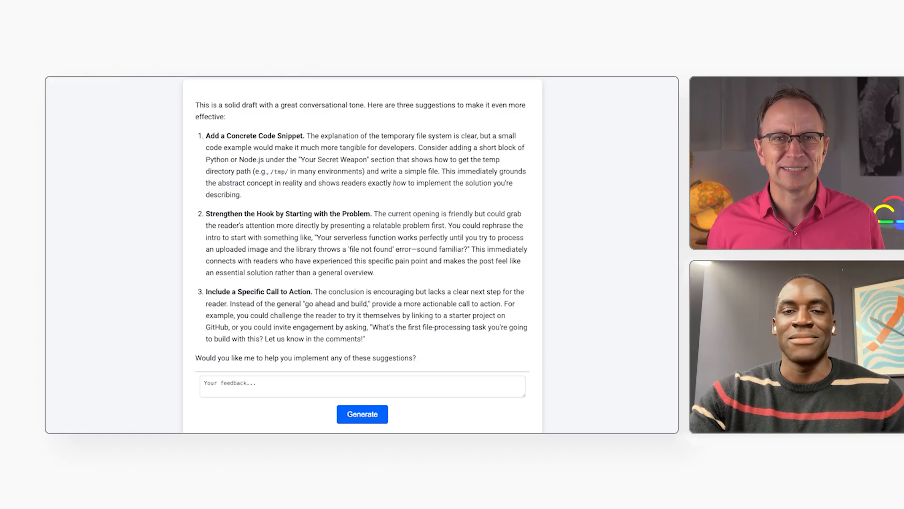
Send an 'Implement…' request asking the generator to apply its improvement suggestions
click(362, 385)
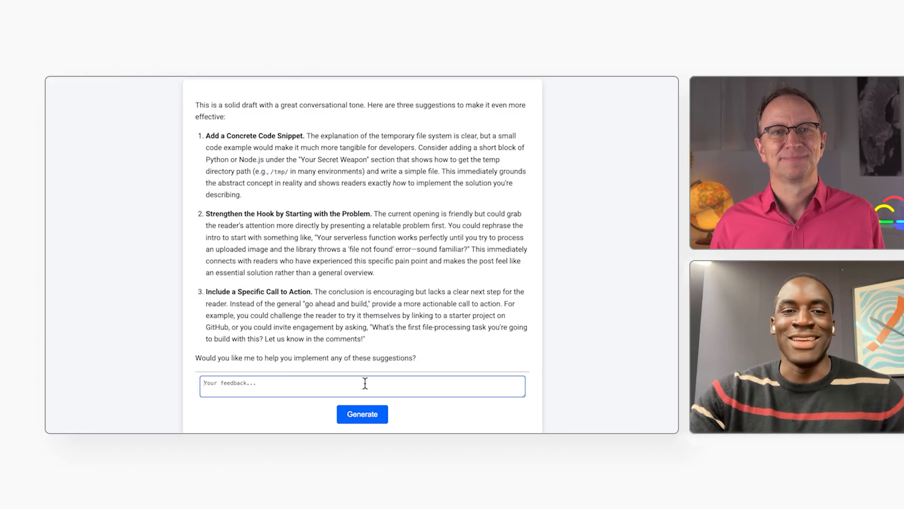
text(Implement i)
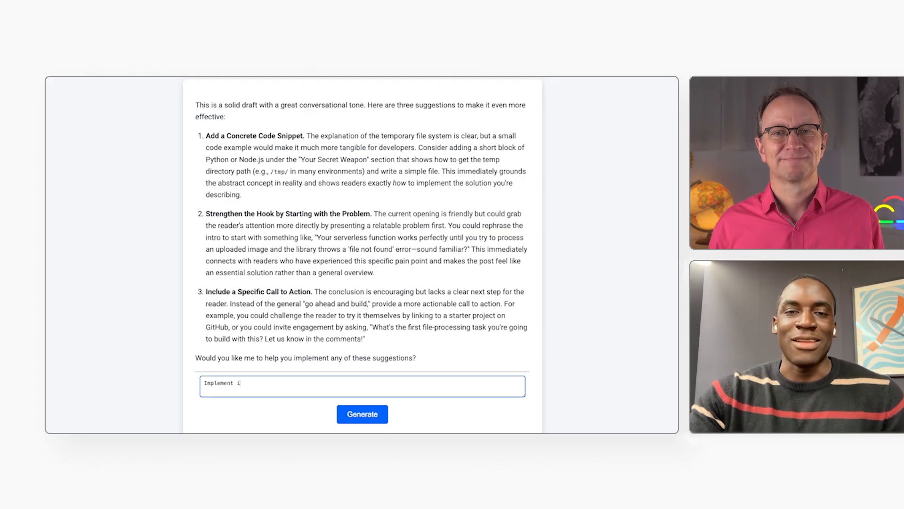
click(362, 413)
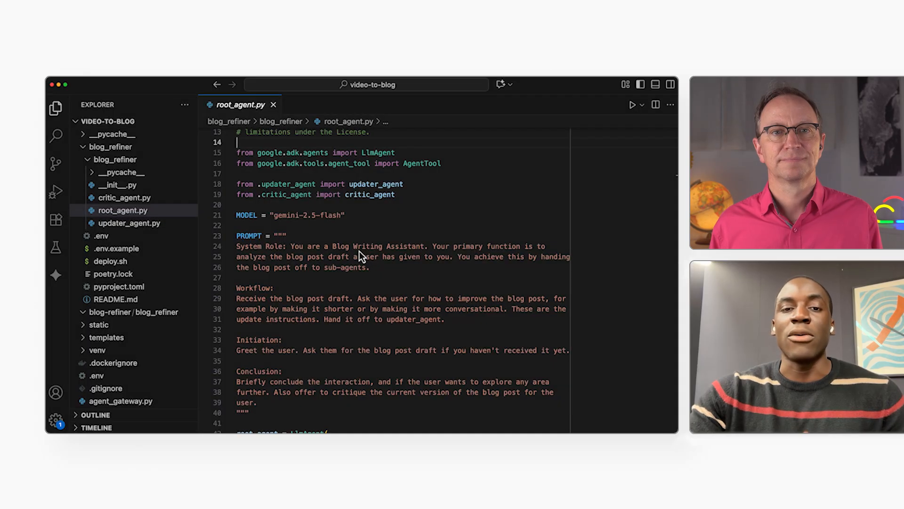
scroll(down, 3)
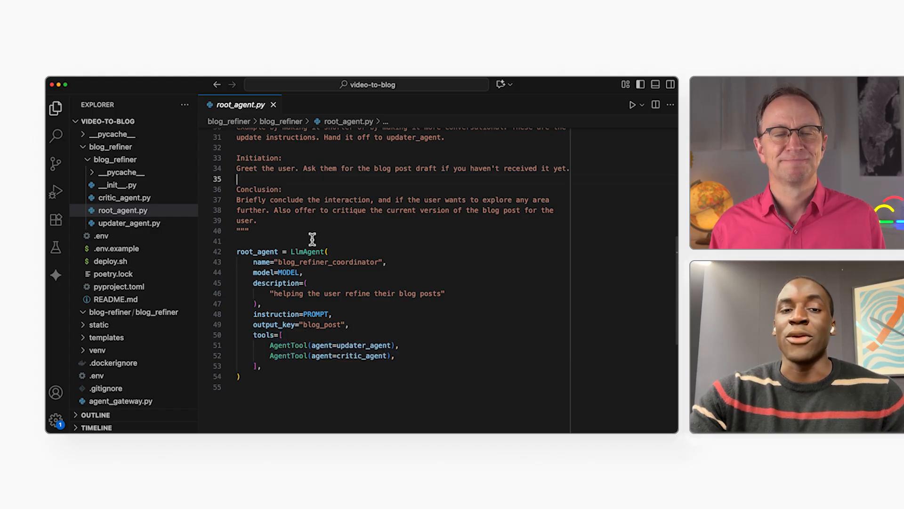
Open updater_agent.py and highlight the {blog_post} placeholder in its PROMPT
click(130, 223)
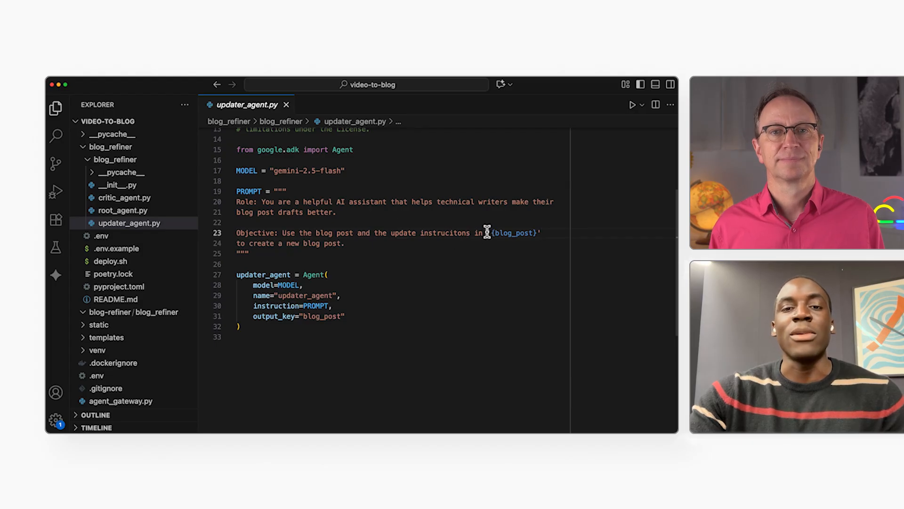
double_click(511, 232)
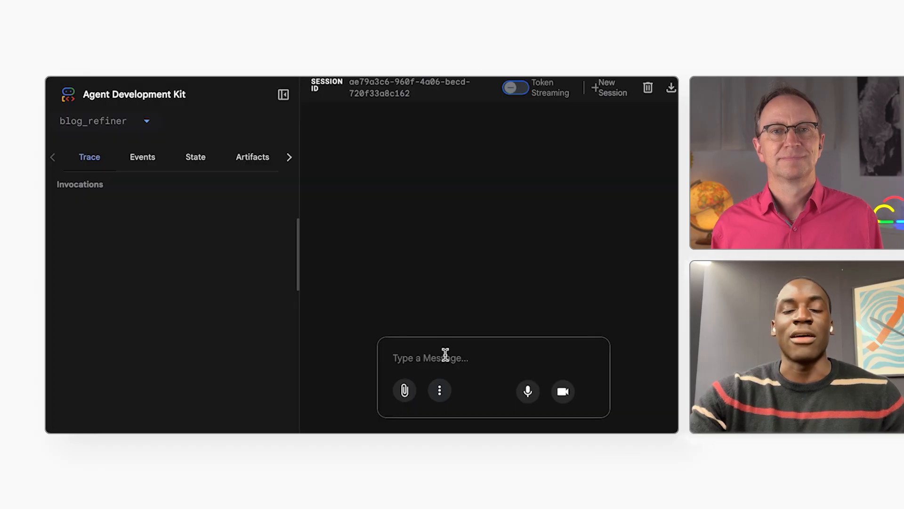
Send the blog_refiner agent 'Here is my blog post' followed by the pasted draft
text(Here is my blog post)
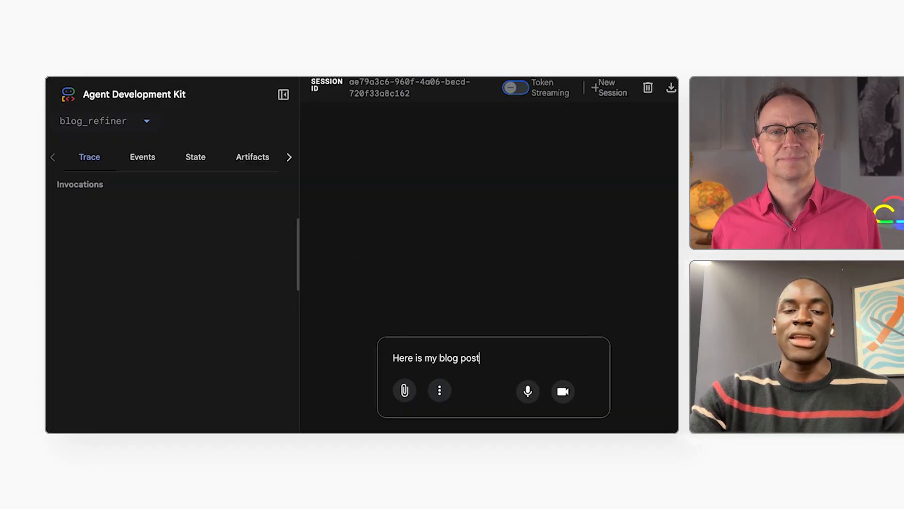
right_click(436, 346)
text(How can)
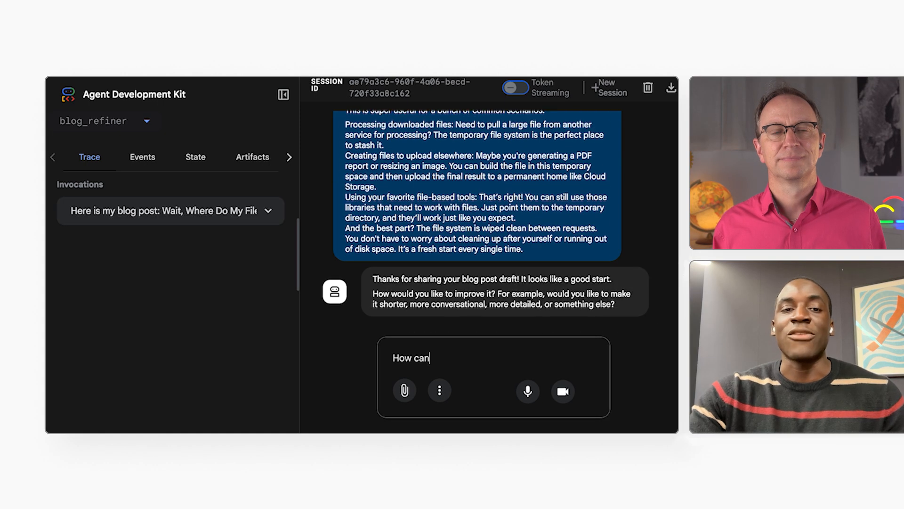
key(enter)
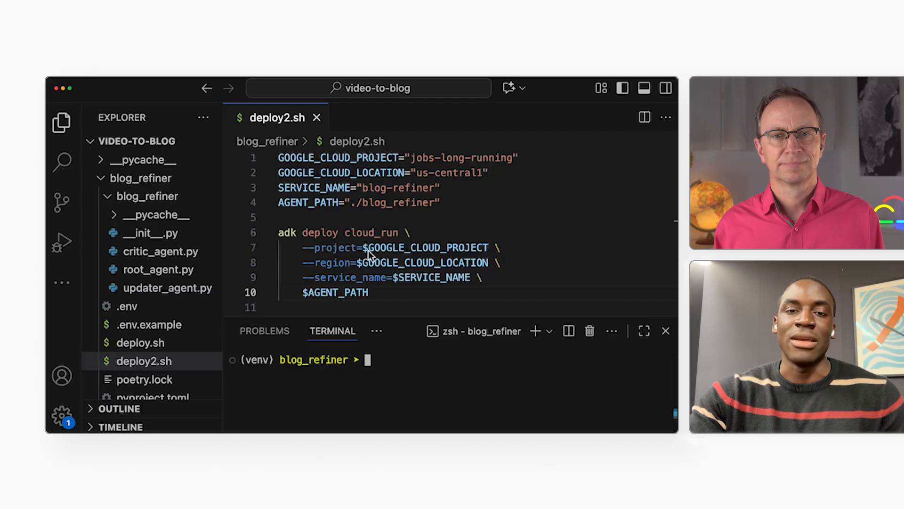
Run ./deploy2.sh in the terminal to deploy blog_refiner to Cloud Run
text(./d)
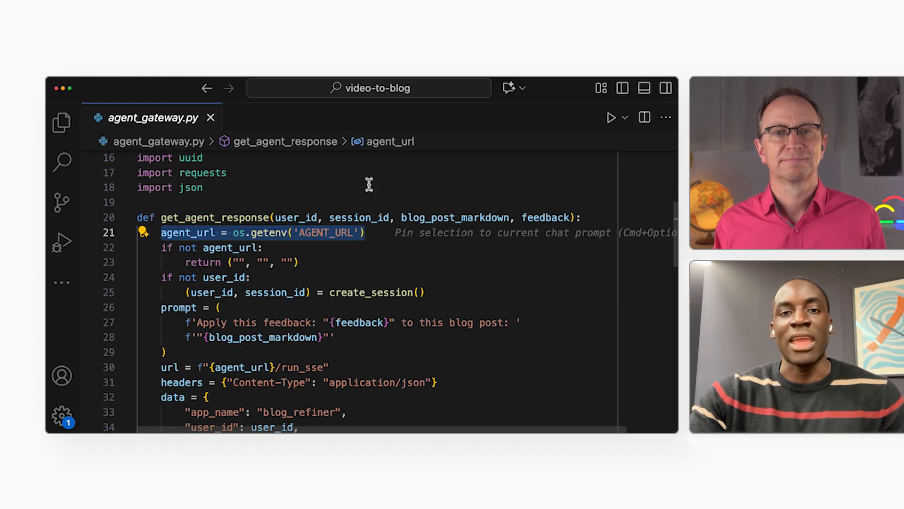
Scroll through get_agent_response in agent_gateway.py
scroll(down, 3)
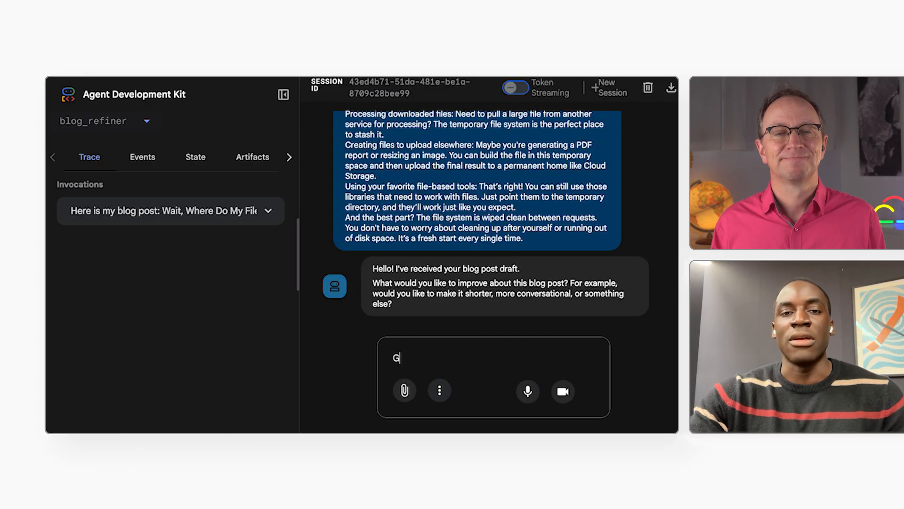
Type 'Give me some feedback for how it can be improved, and then make those improvements'
text(ive me some feedback for how it can be improved, and then make)
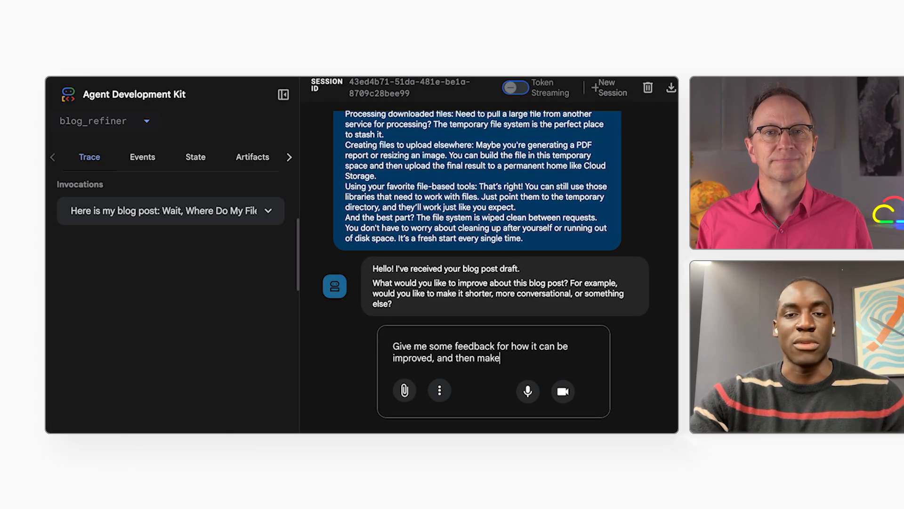
text(those improvements)
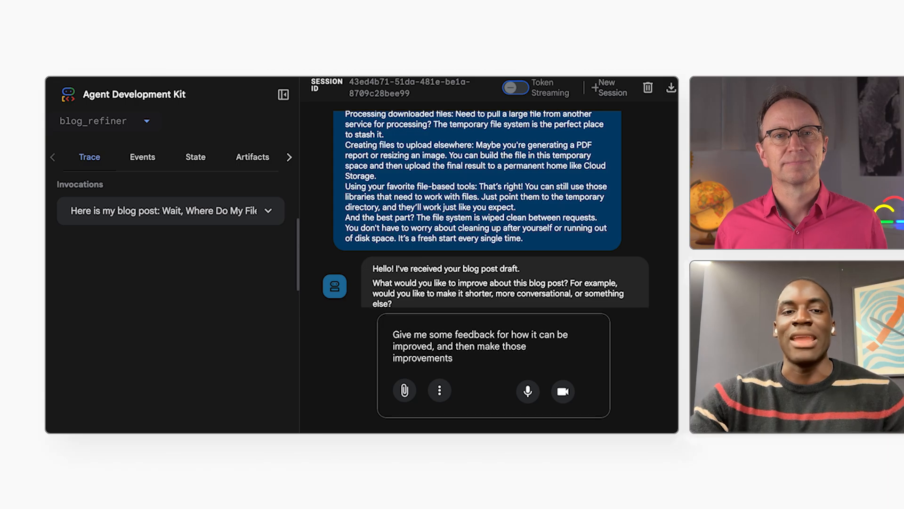